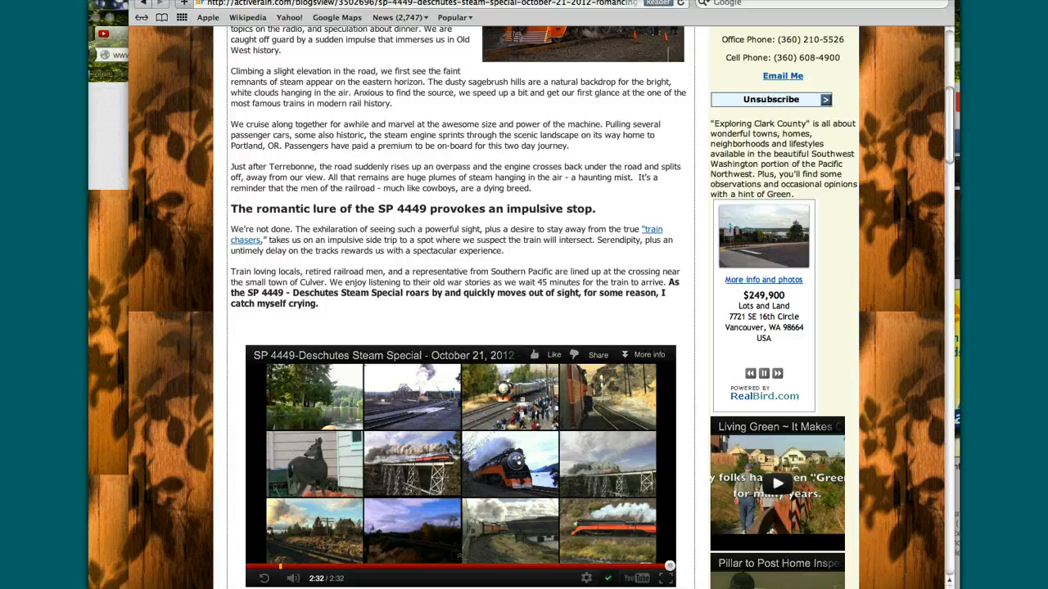
From the Video Manager uploads list, go to the SP 4449 Deschutes Steam Special watch page
scroll("up", 3)
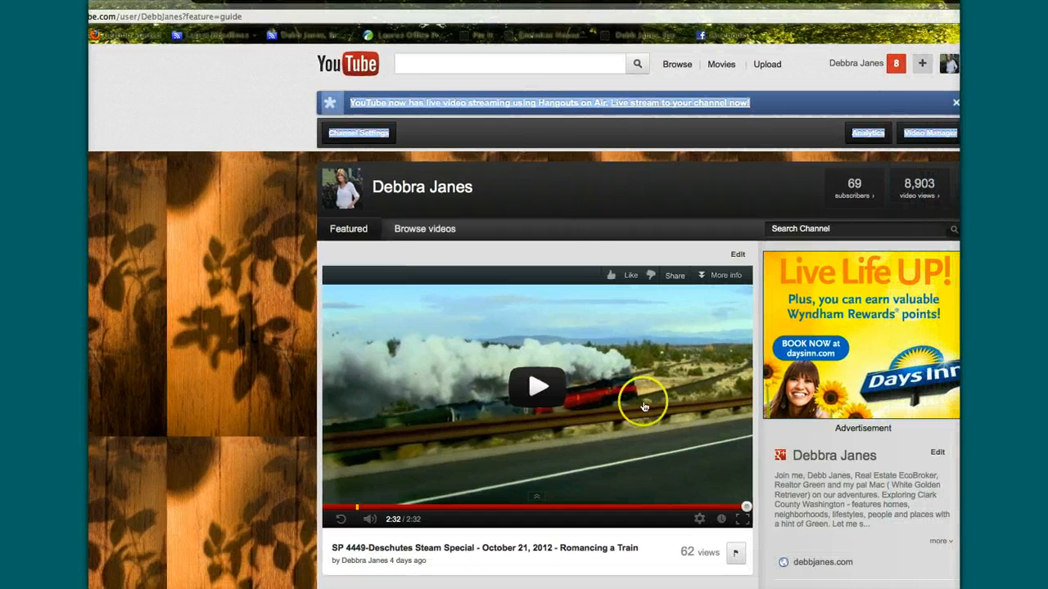
mouse_move(532, 432)
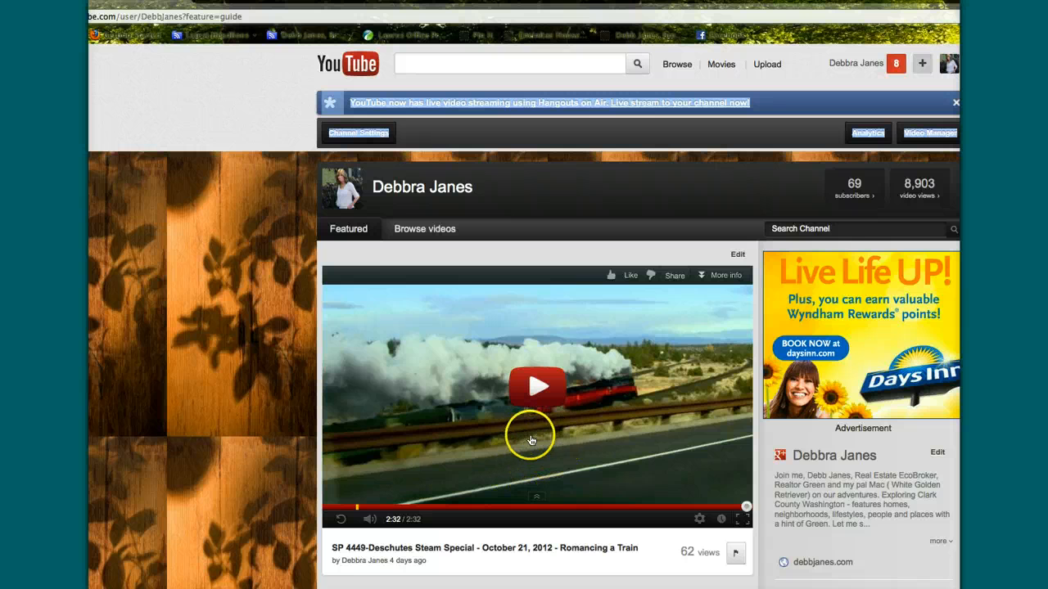
mouse_move(744, 357)
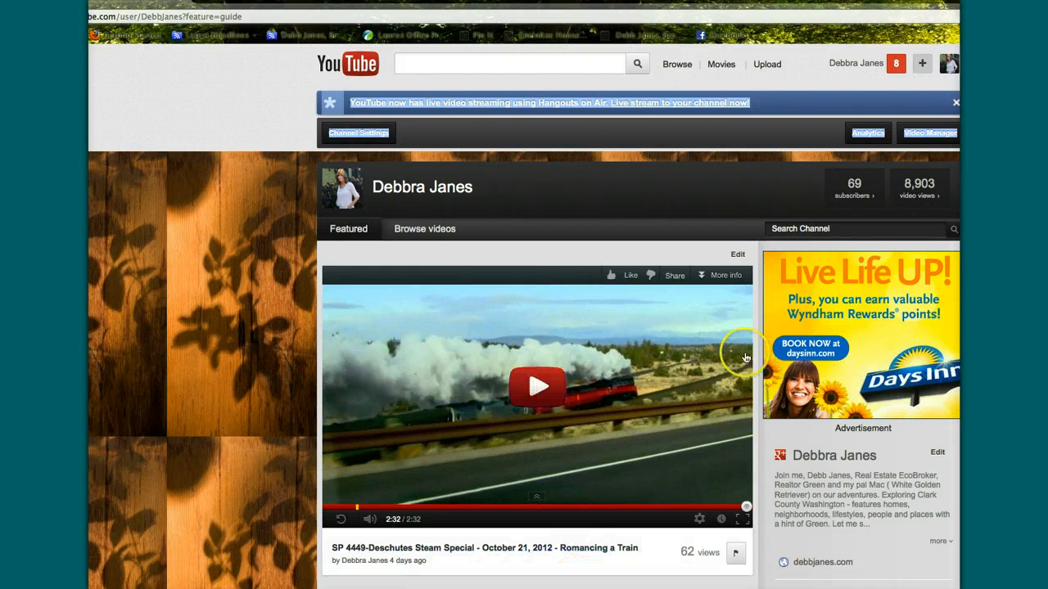
mouse_move(531, 227)
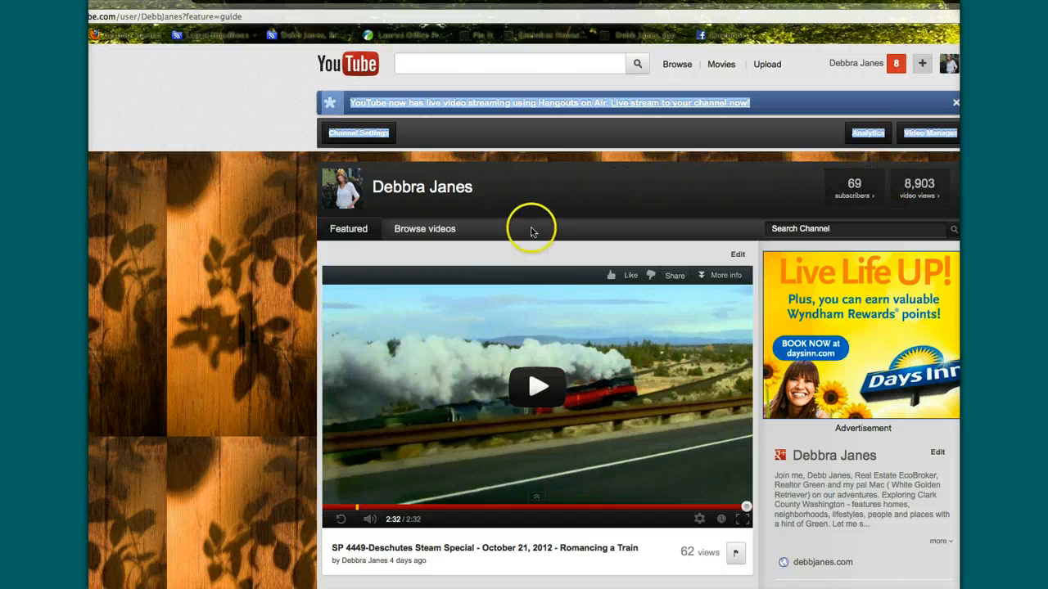
mouse_move(919, 139)
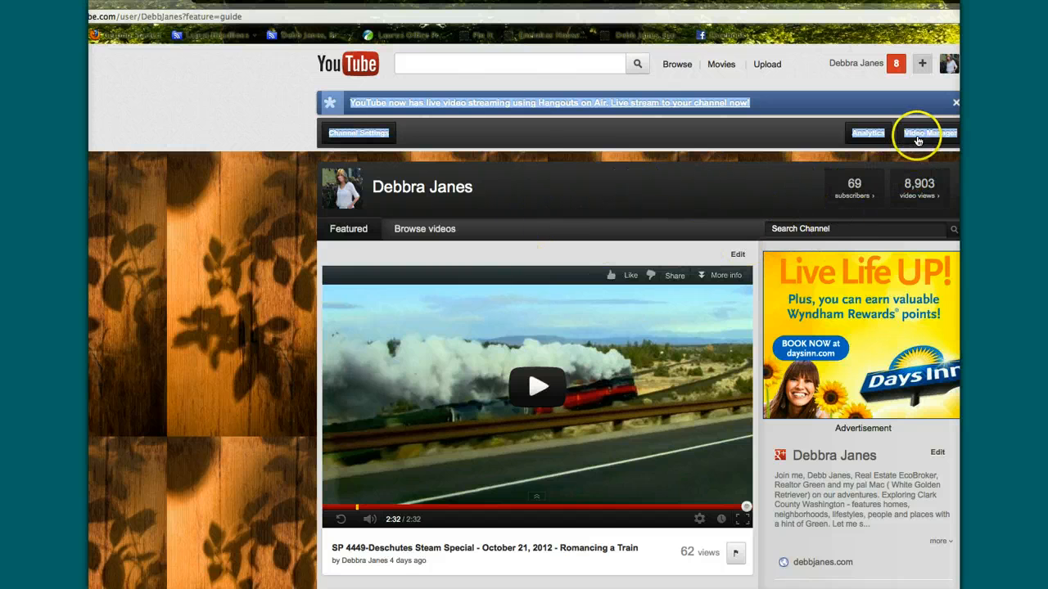
left_click(928, 133)
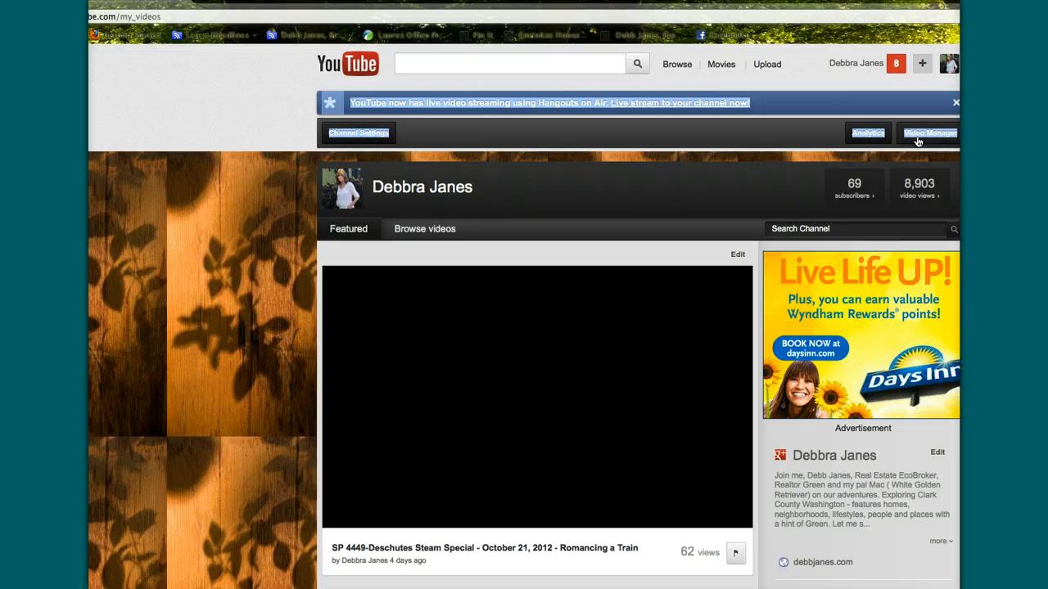
left_click(928, 133)
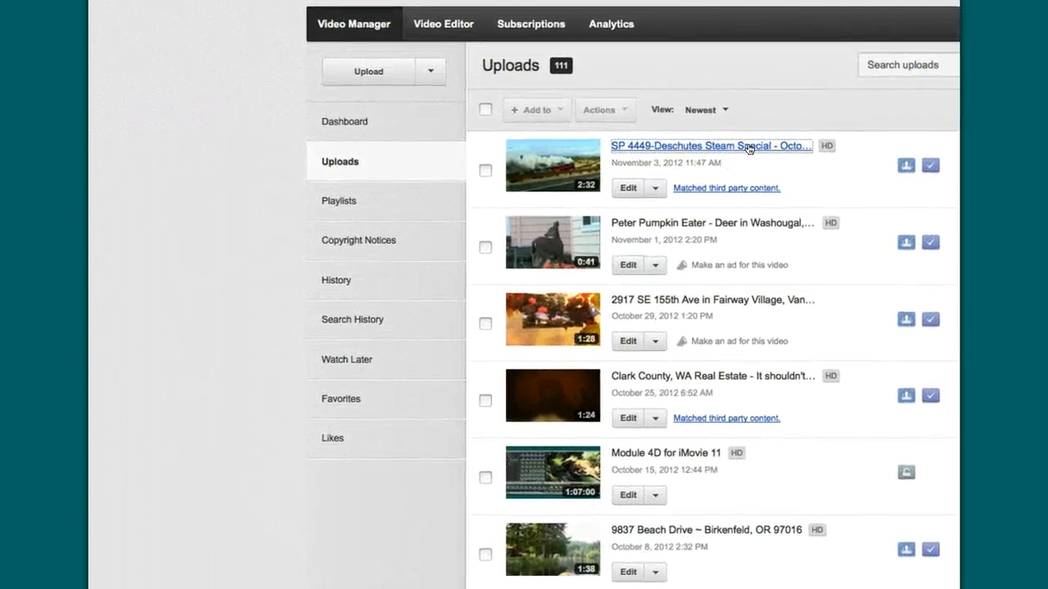
left_click(711, 145)
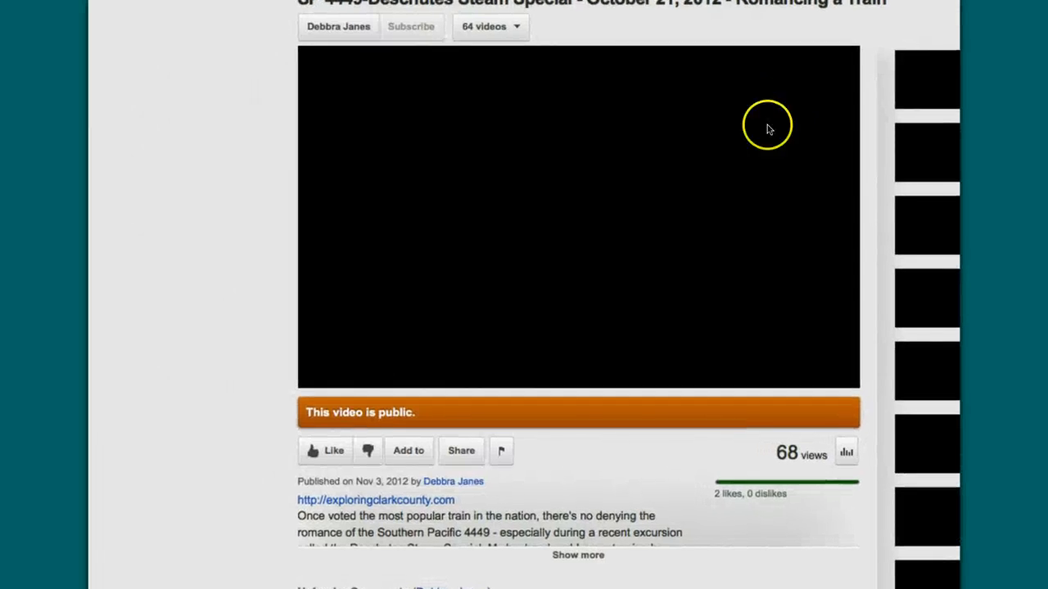
Play the train video and reveal its share options with the short youtu.be link
left_click(579, 216)
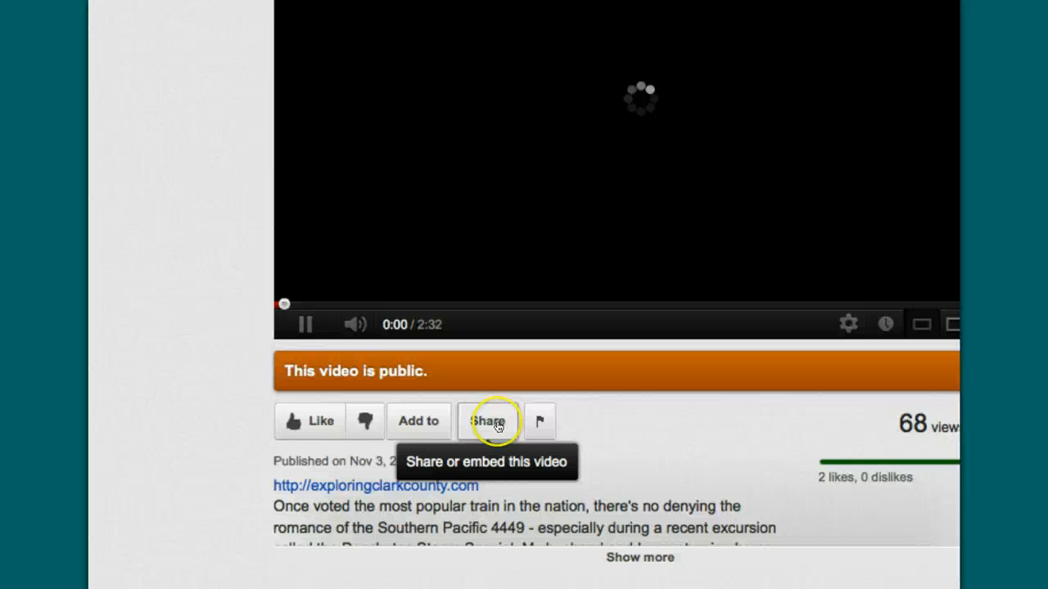
left_click(488, 421)
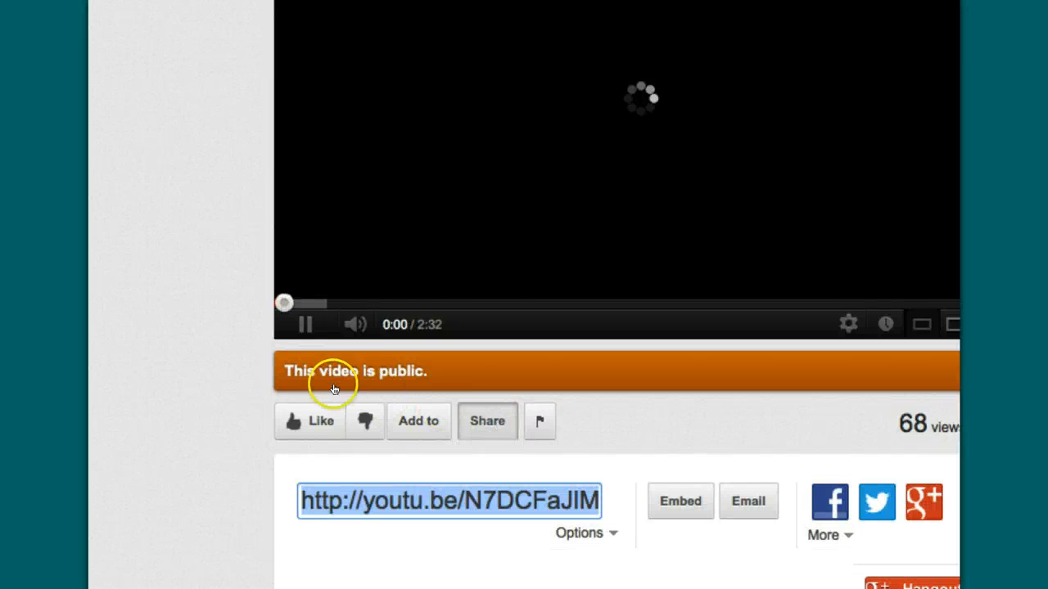
left_click(305, 324)
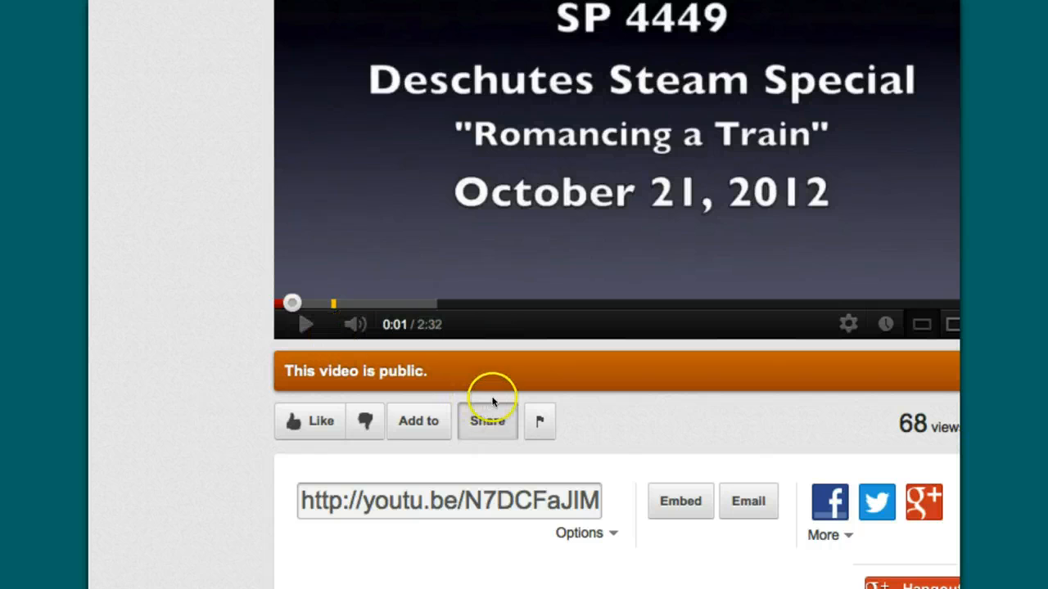
mouse_move(688, 494)
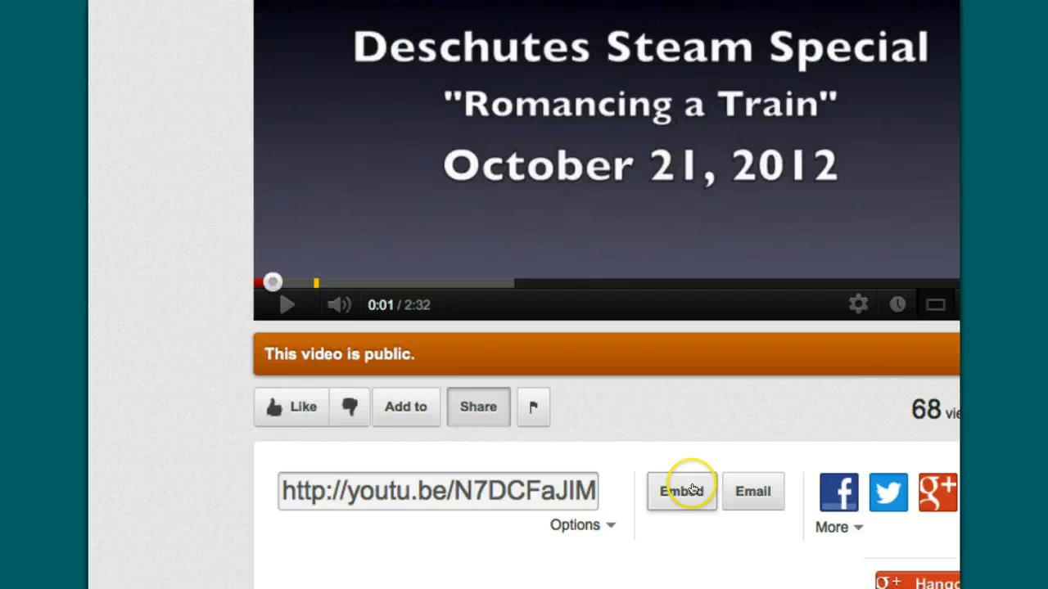
Show the iframe embed code with size choices such as 640 × 360 and custom dimensions
left_click(681, 491)
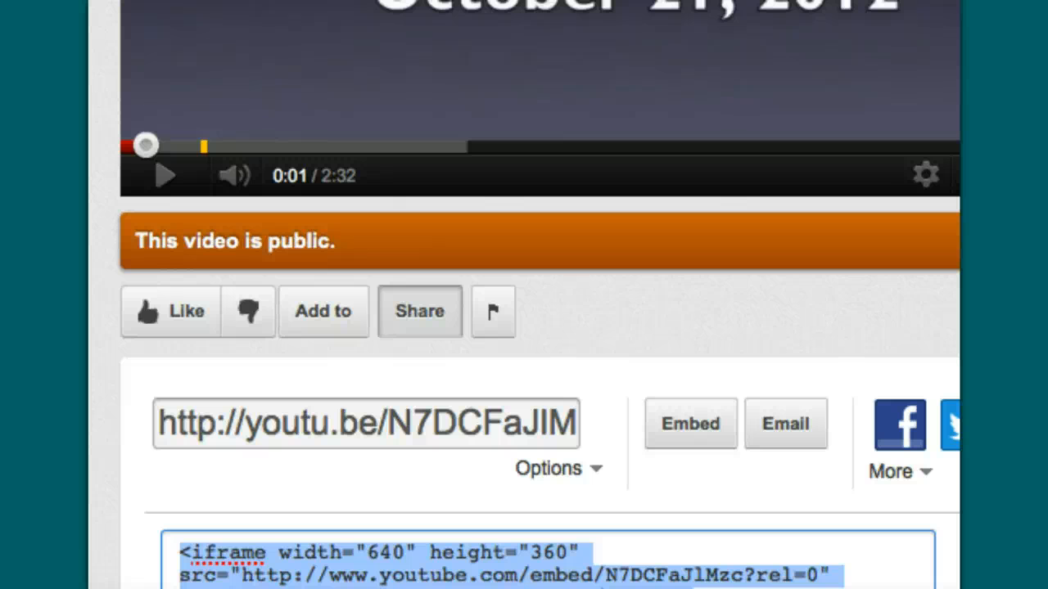
scroll("down", 3)
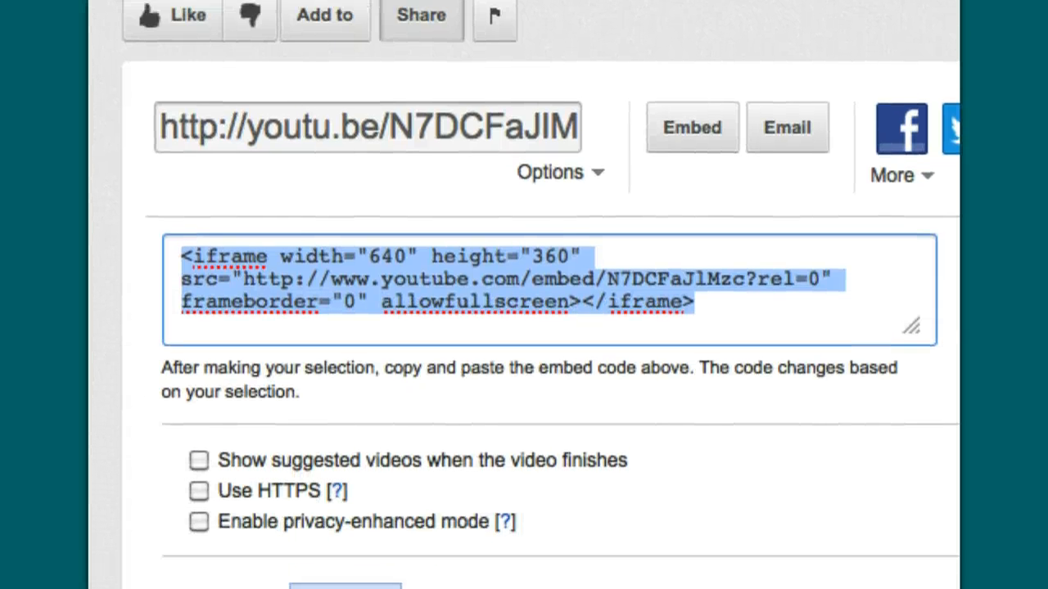
scroll("down", 3)
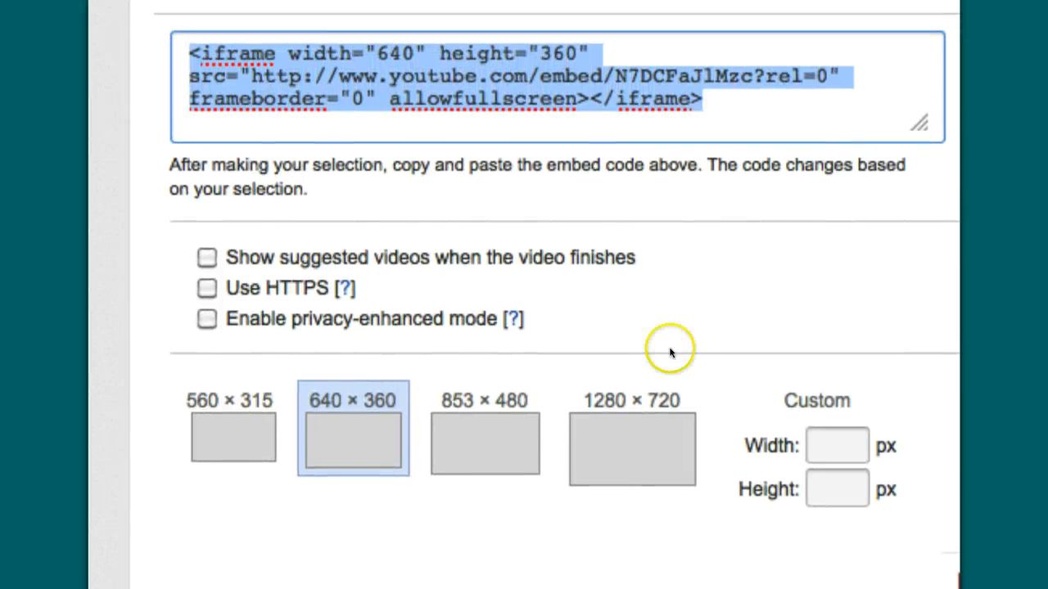
left_click(207, 257)
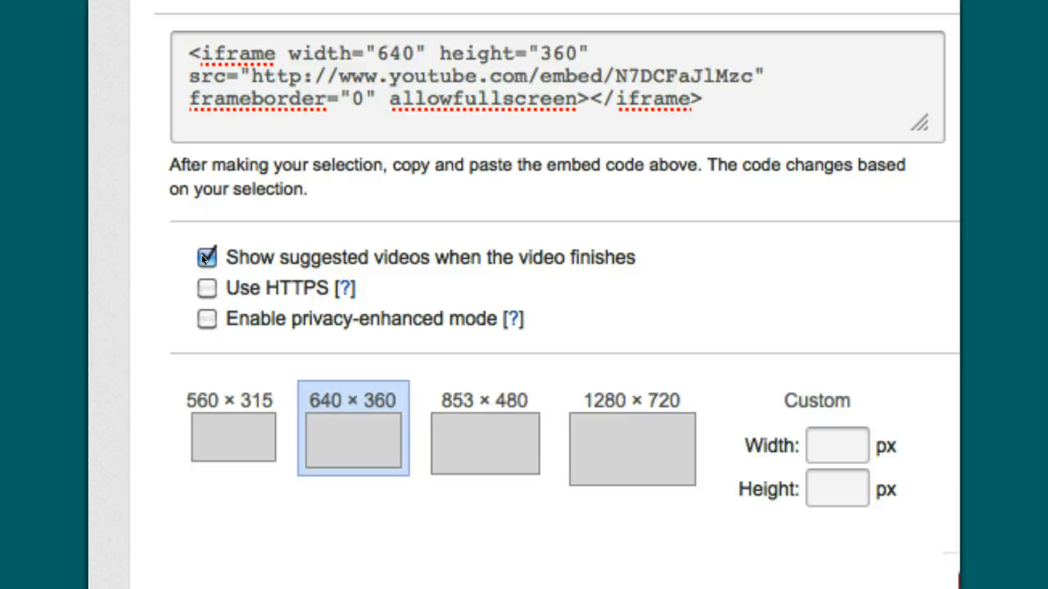
left_click(207, 255)
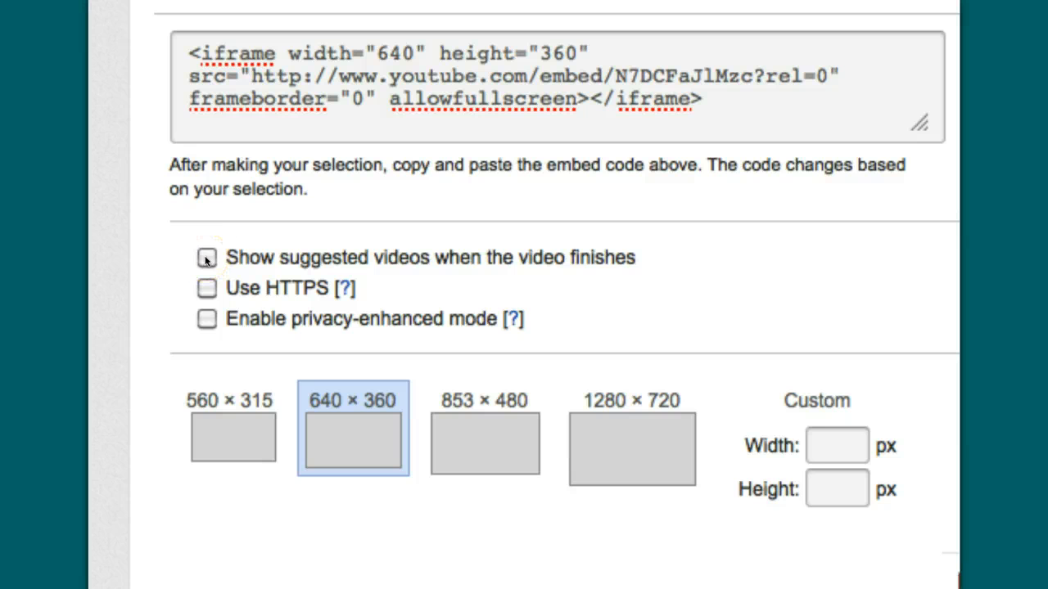
left_click(206, 257)
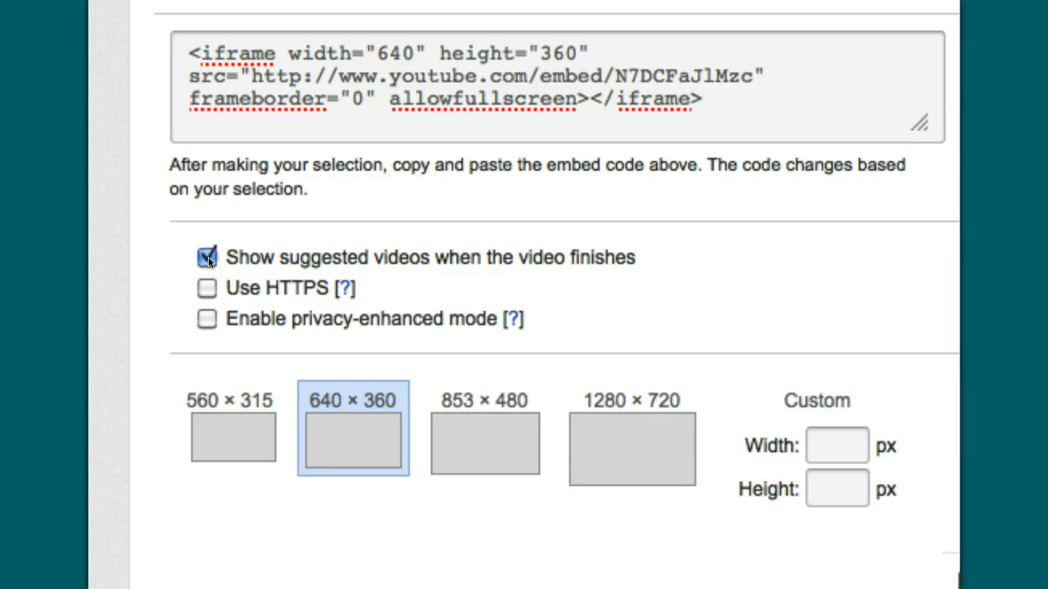
left_click(206, 257)
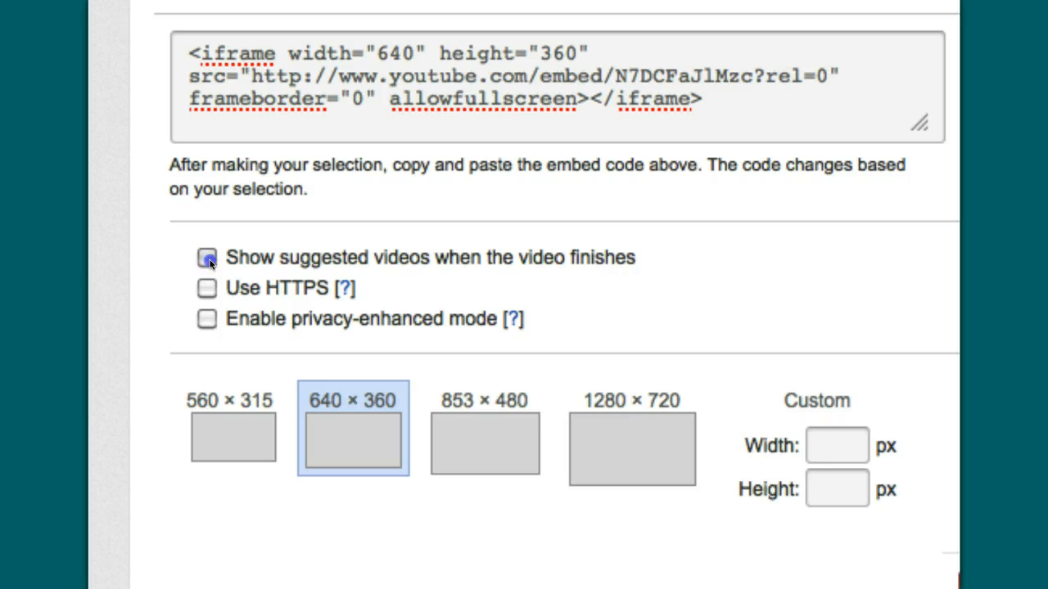
left_click(207, 257)
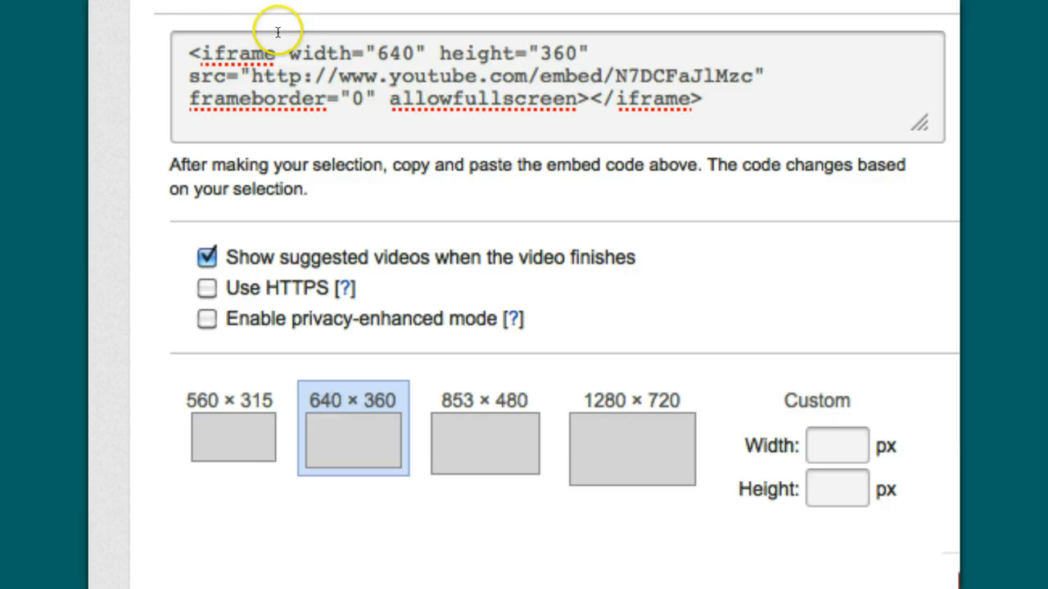
mouse_move(560, 69)
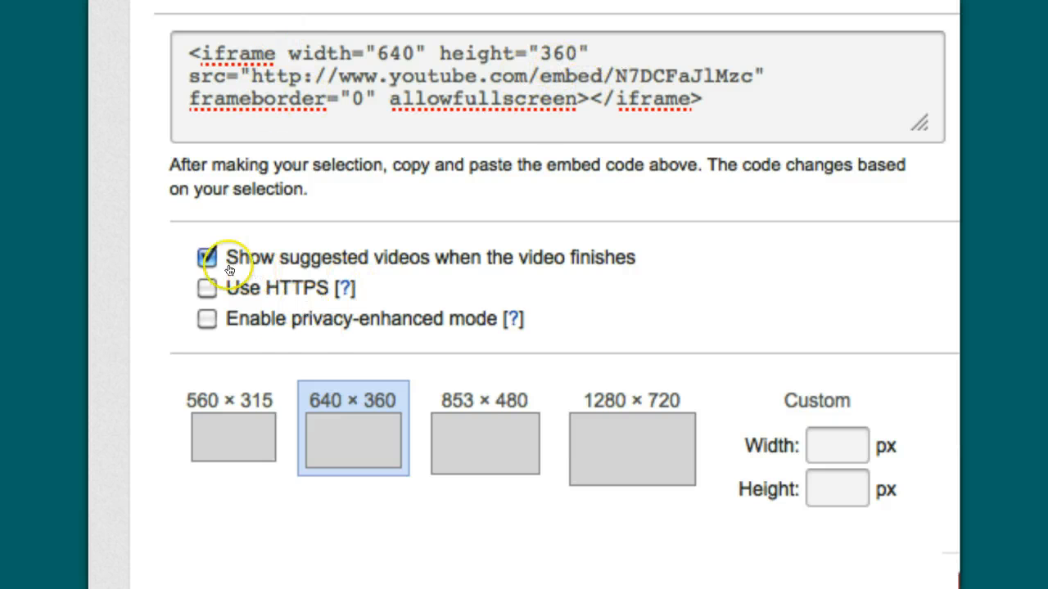
left_click(207, 257)
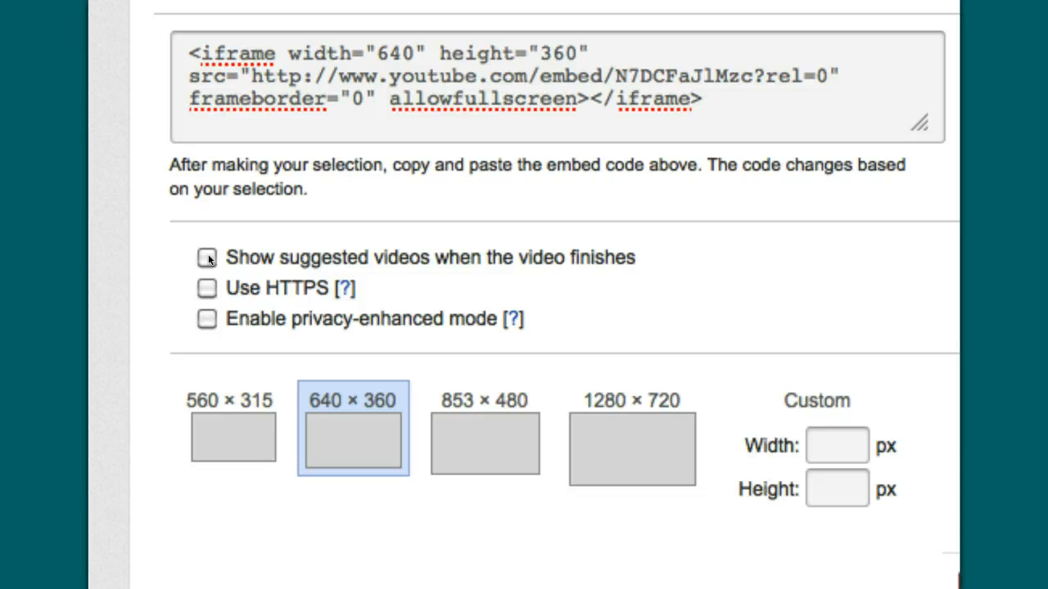
mouse_move(766, 85)
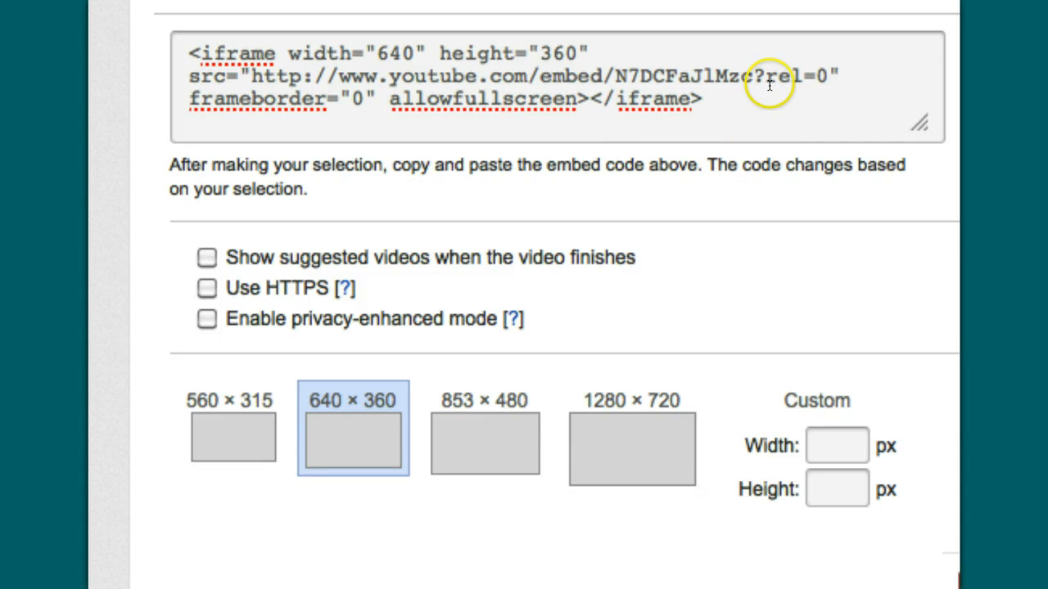
double_click(789, 75)
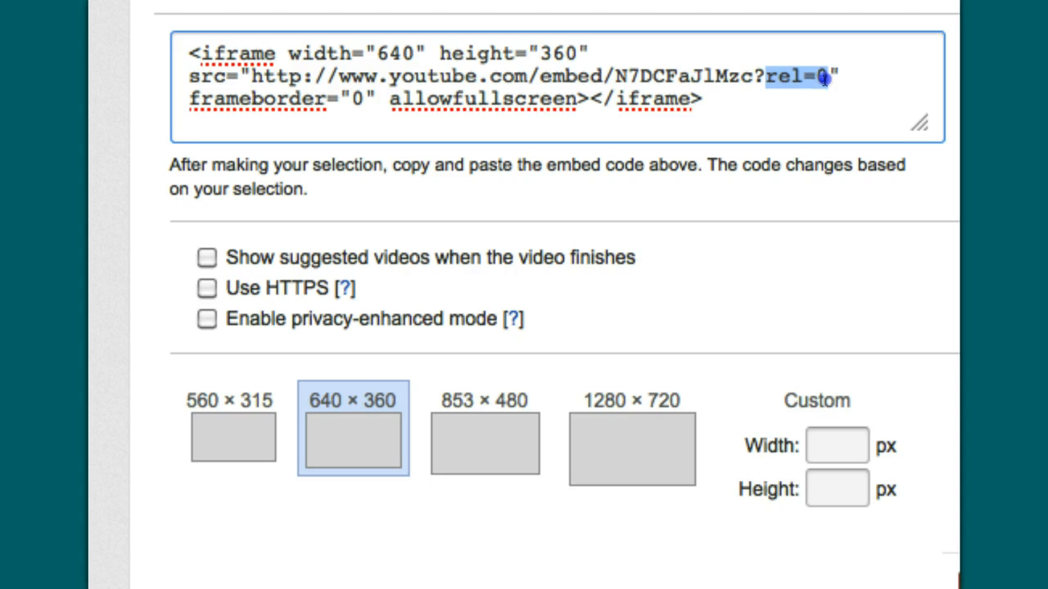
key("ctrl+a")
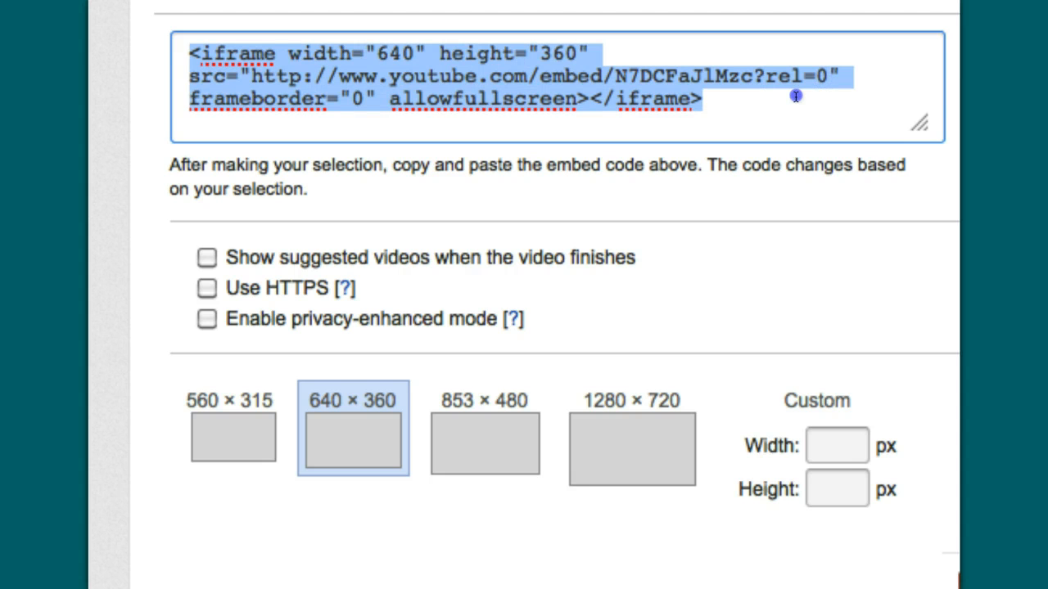
mouse_move(777, 88)
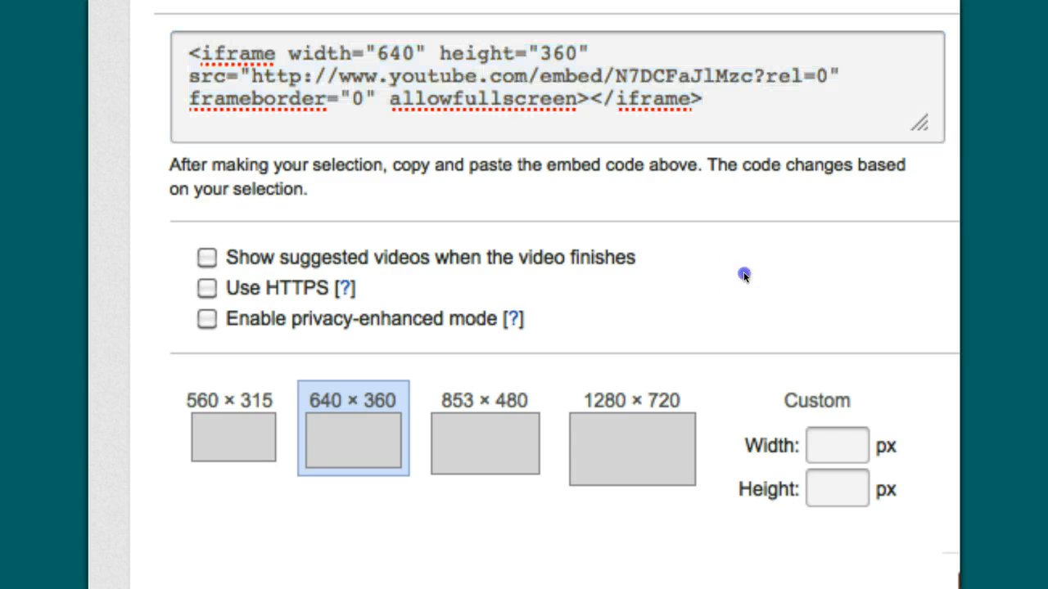
scroll("up", 3)
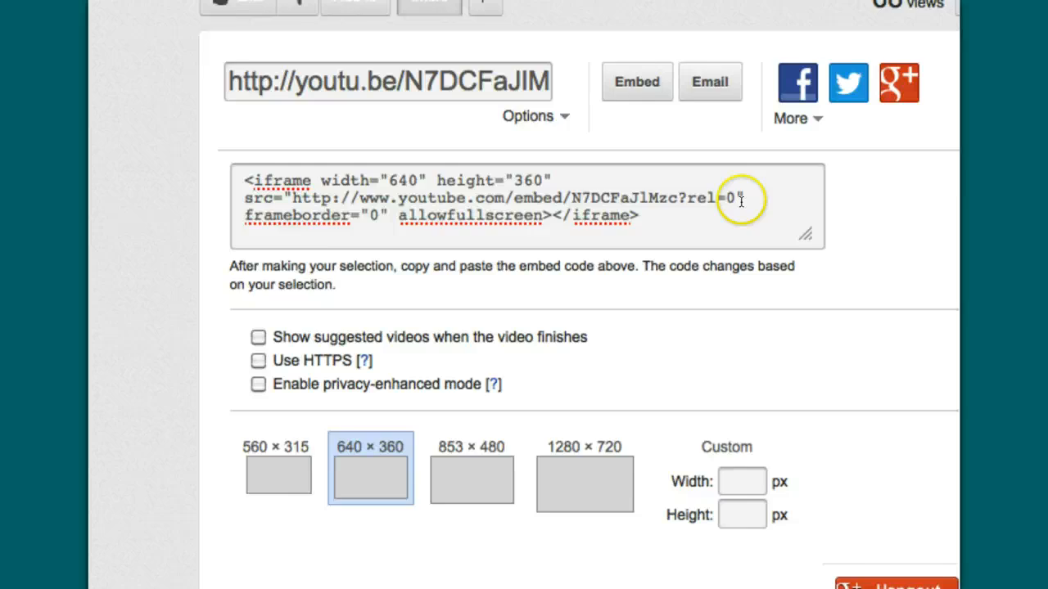
scroll("up", 3)
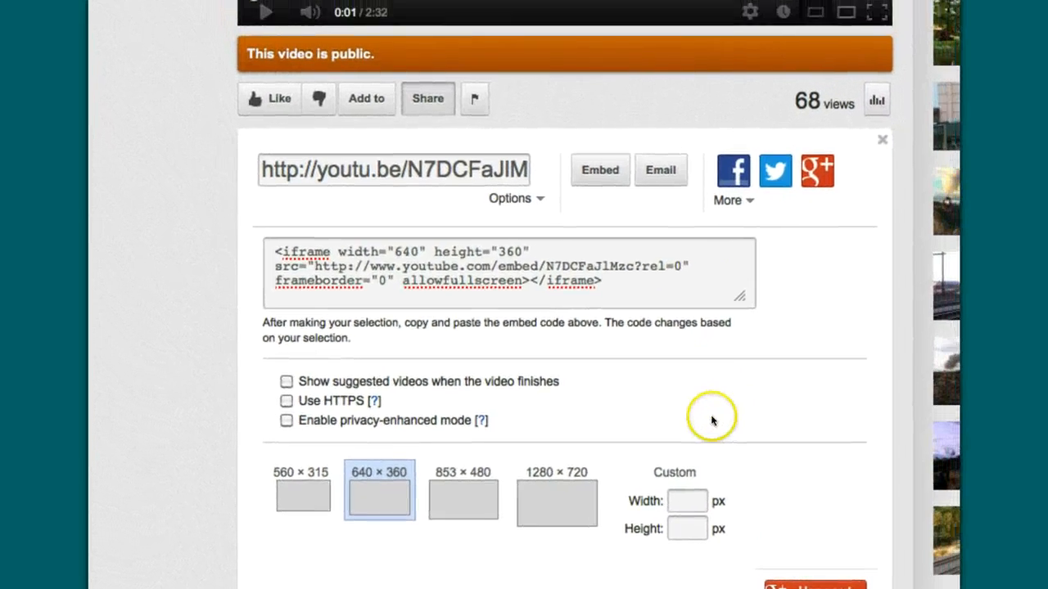